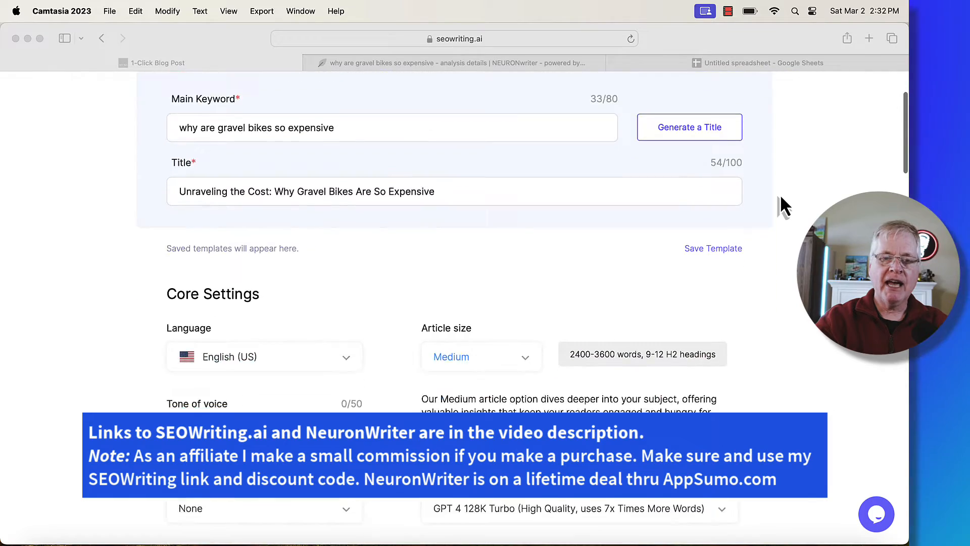
Scroll the 1-Click Blog Post form down to reach the Outline Editor section.
scroll(down, 3)
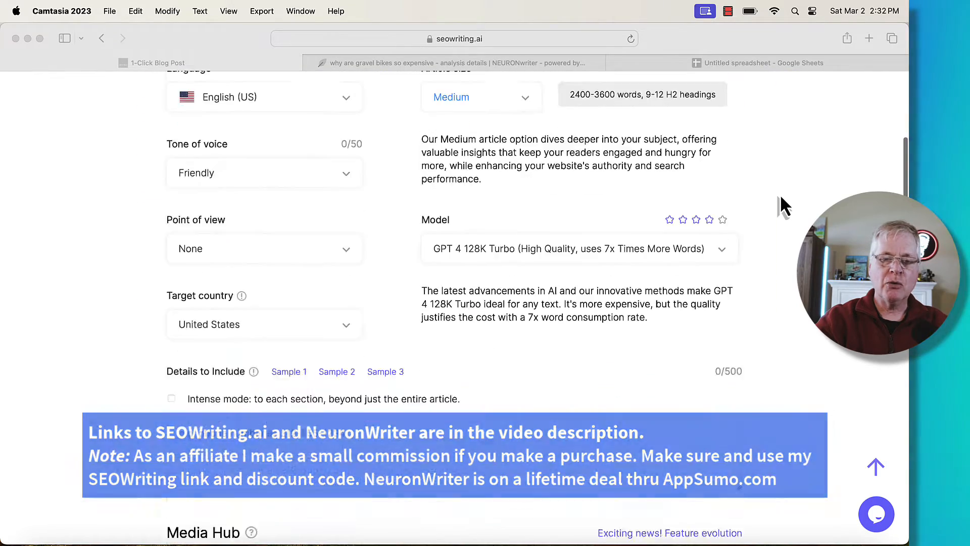
scroll(down, 3)
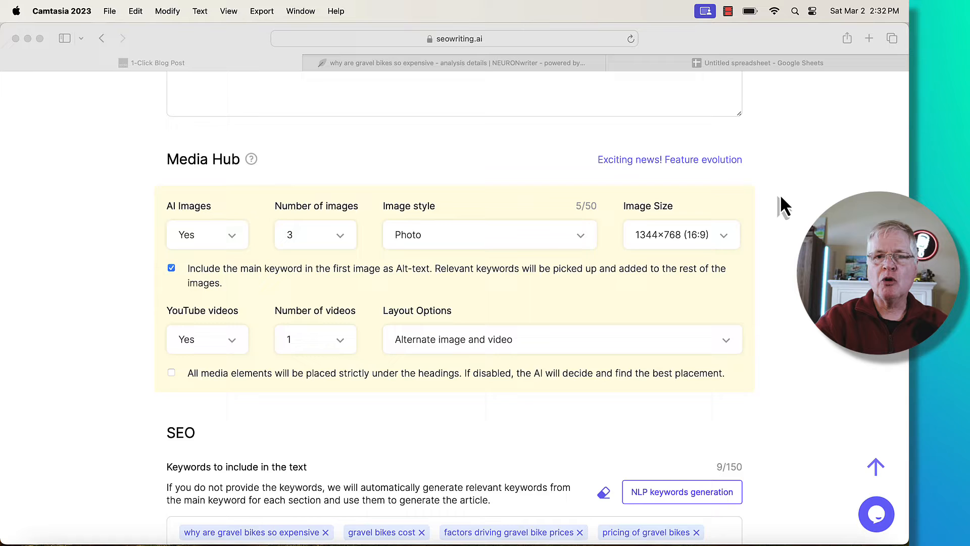
scroll(down, 3)
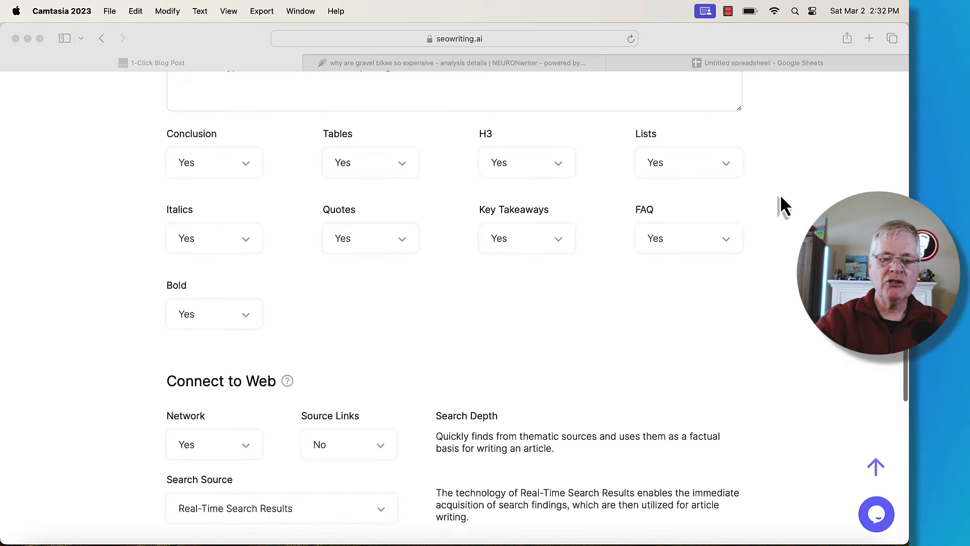
scroll(down, 3)
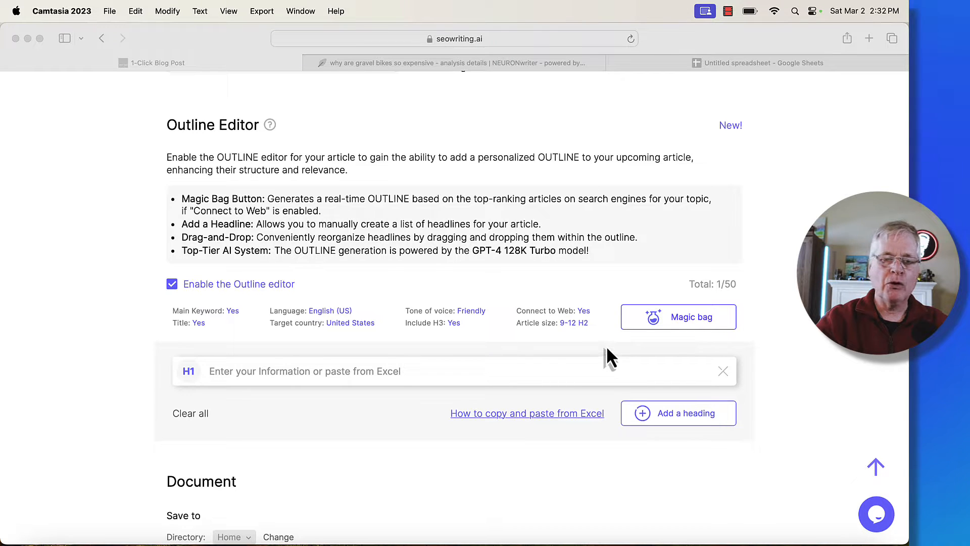
mouse_move(708, 336)
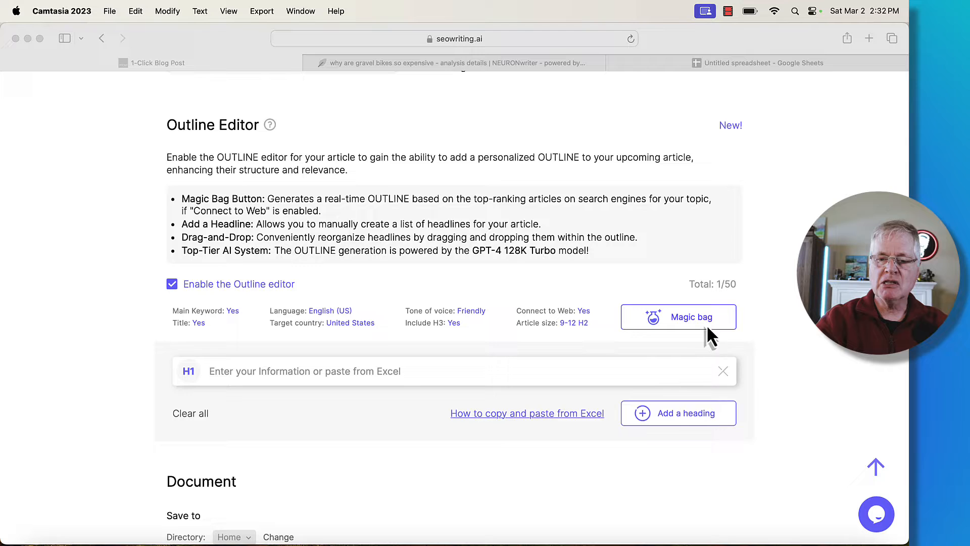
mouse_move(700, 328)
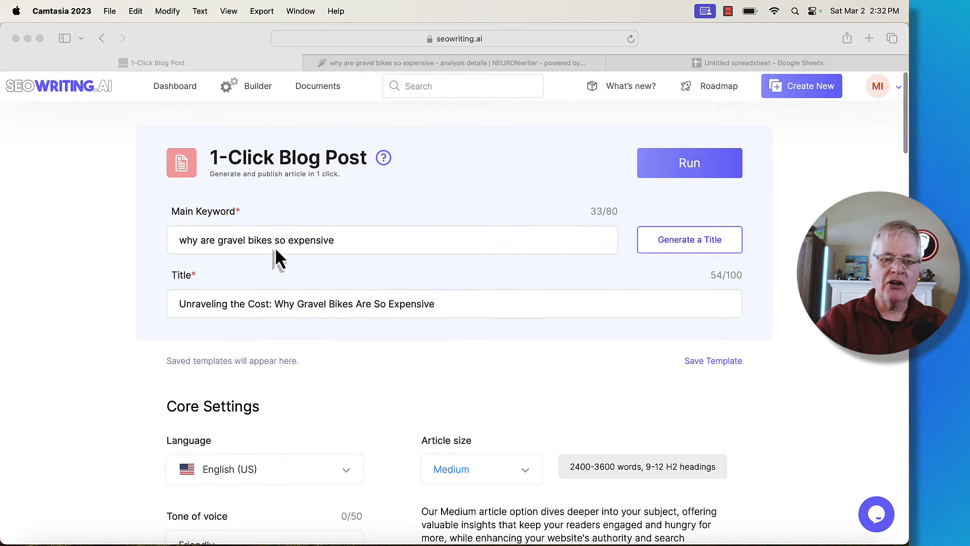
mouse_move(402, 253)
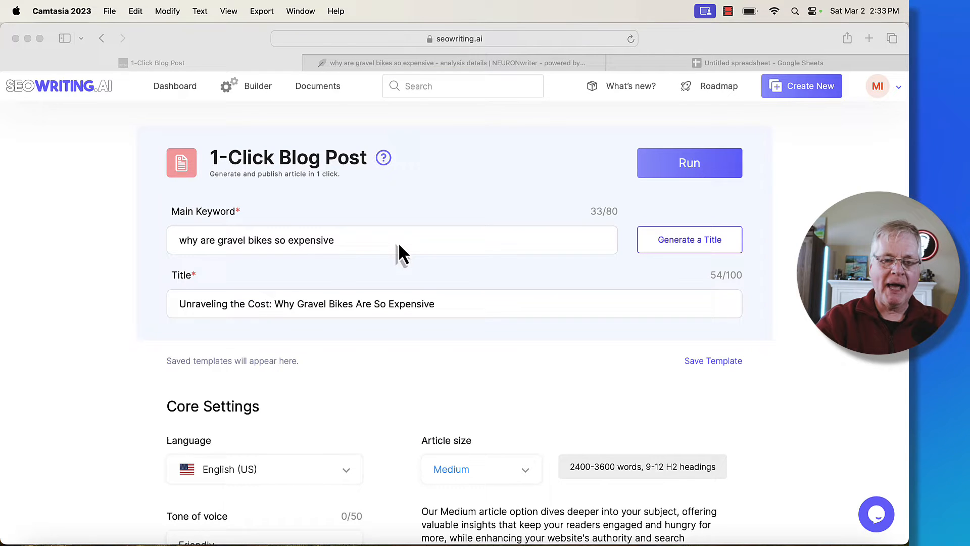
scroll(down, 3)
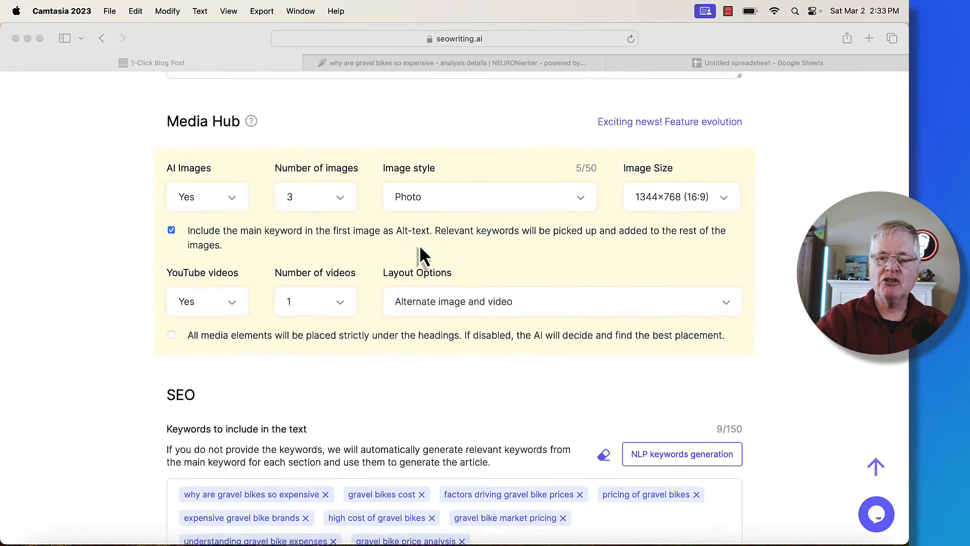
scroll(down, 3)
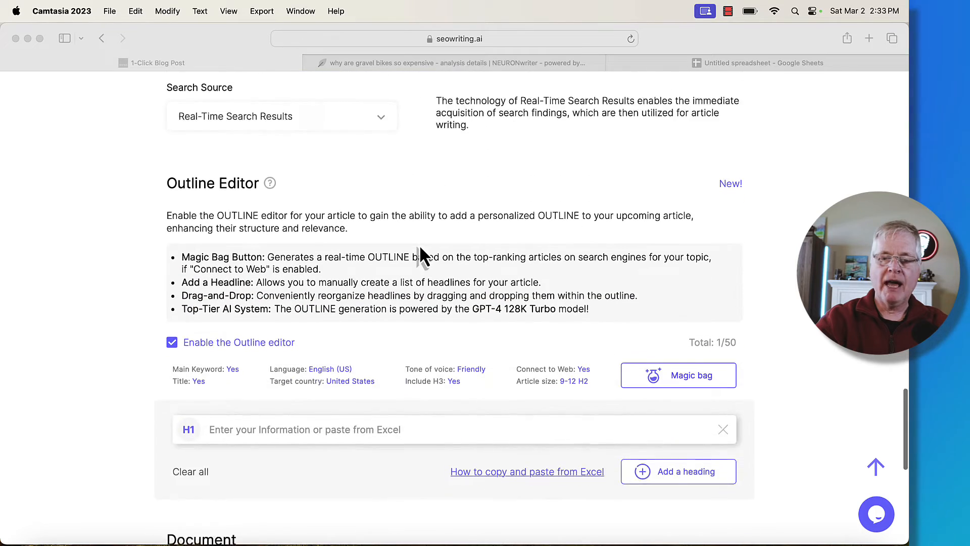
scroll(down, 3)
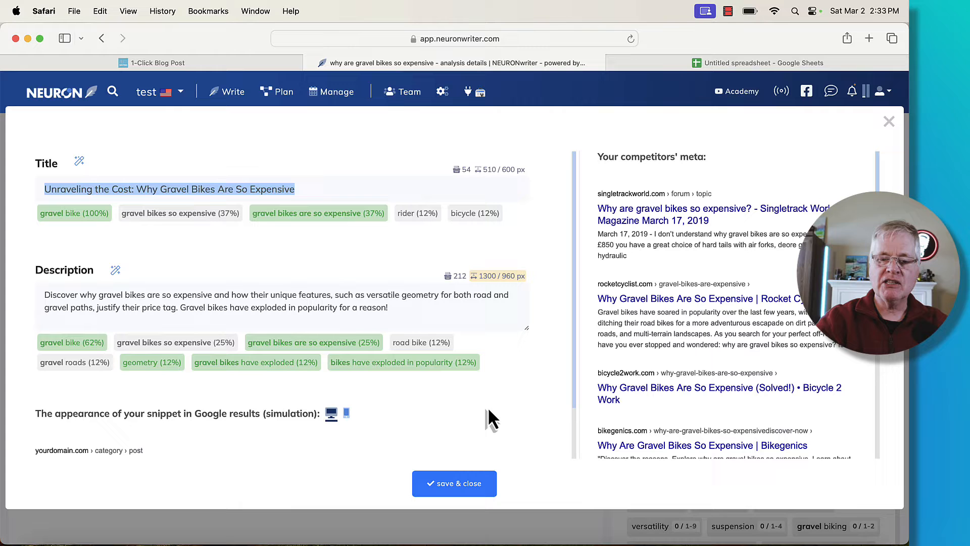
Save and close the title/meta description dialog for the gravel bikes article.
click(454, 483)
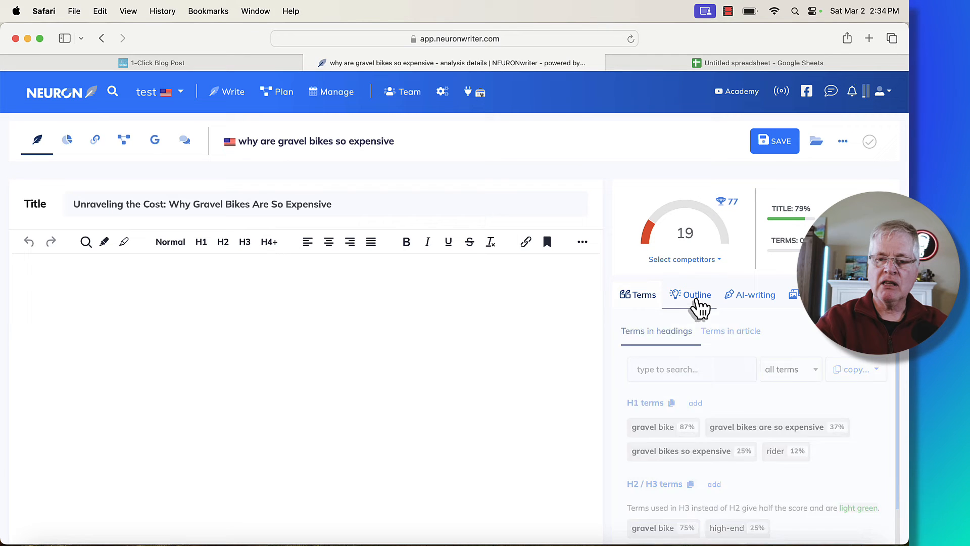
Generate an AI outline with GPT-4-turbo via 'Write for me' in the Outline generator.
click(695, 294)
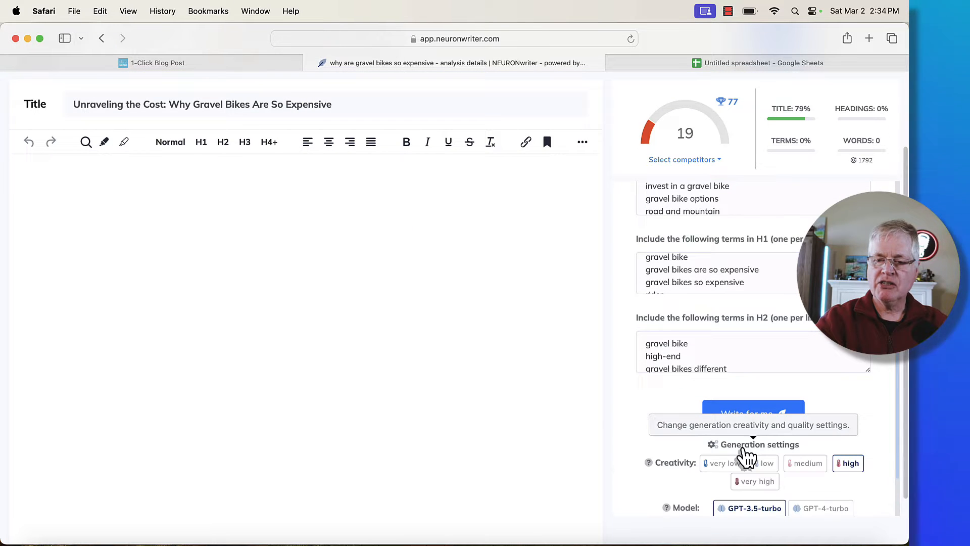
click(820, 432)
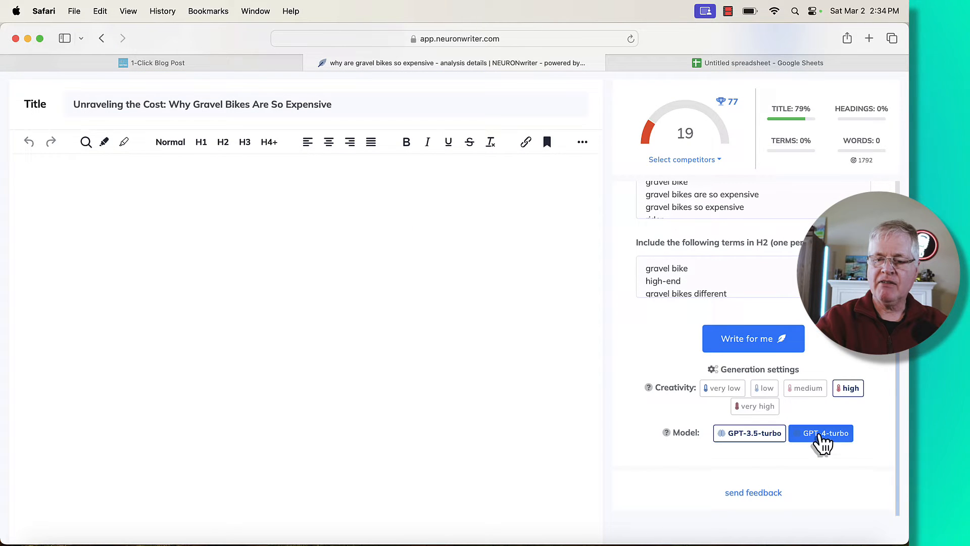
click(821, 432)
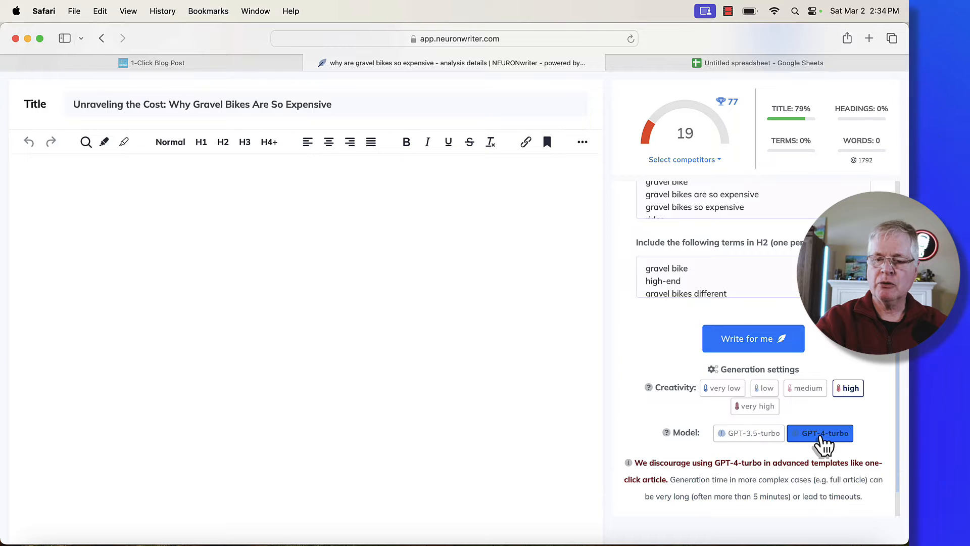
click(819, 433)
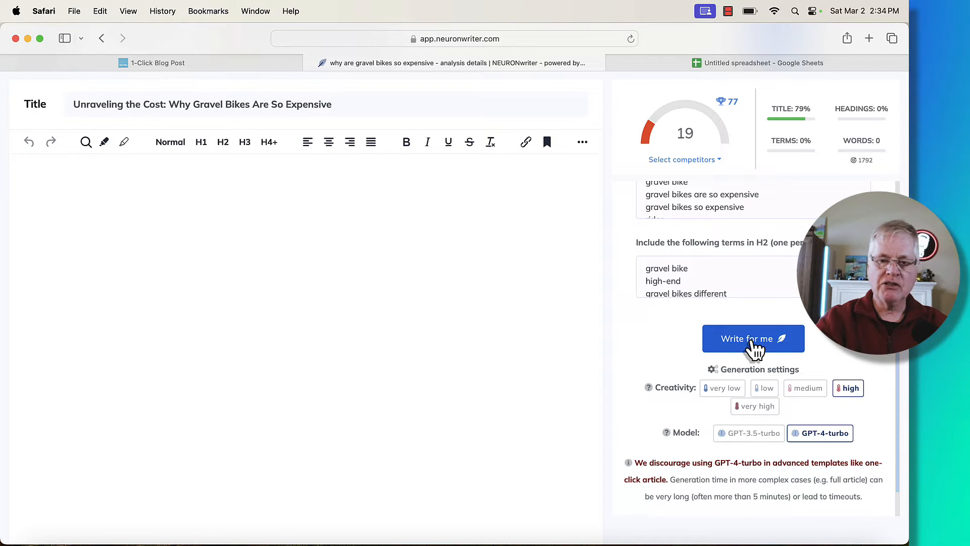
click(753, 339)
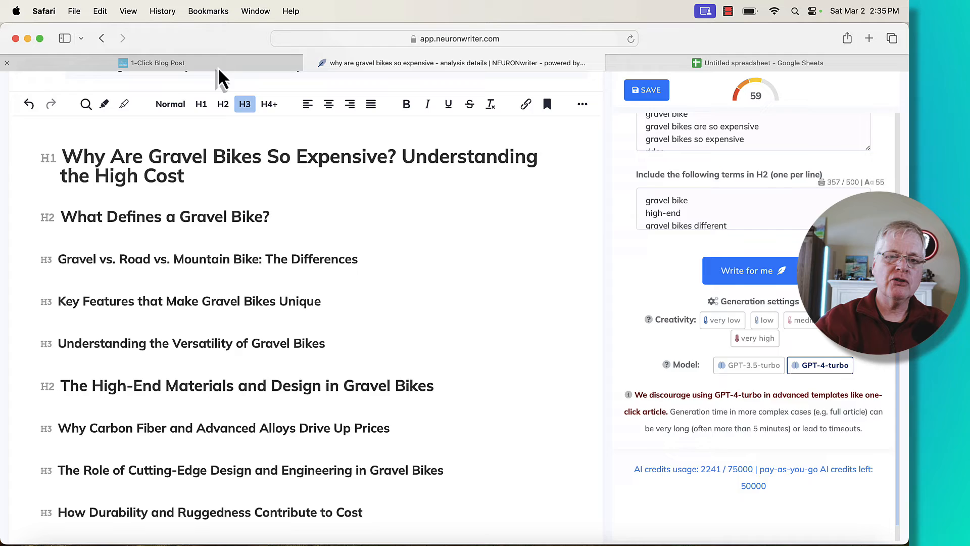
Check the SEOWriting outline editor, copy the NeuronWriter outline, and move to the Google Sheets spreadsheet.
click(157, 62)
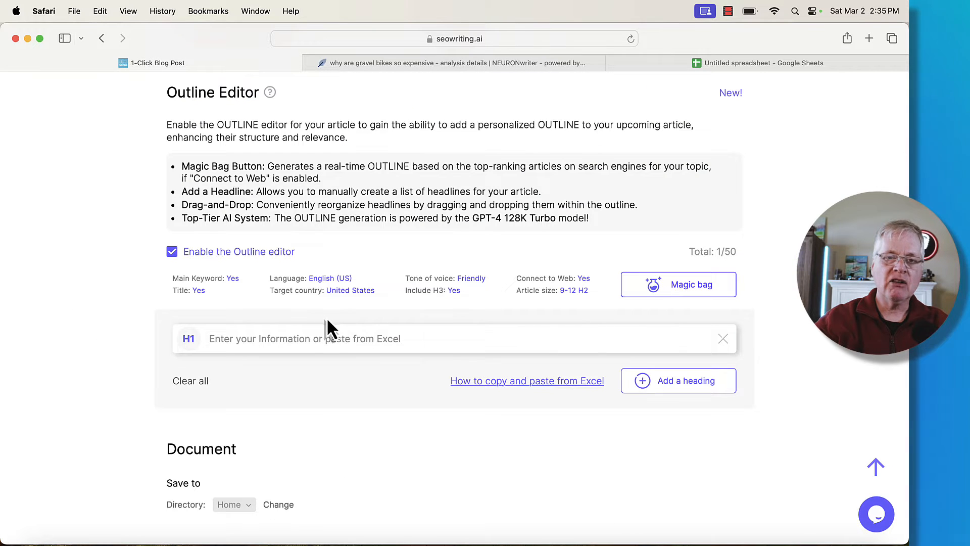
click(450, 63)
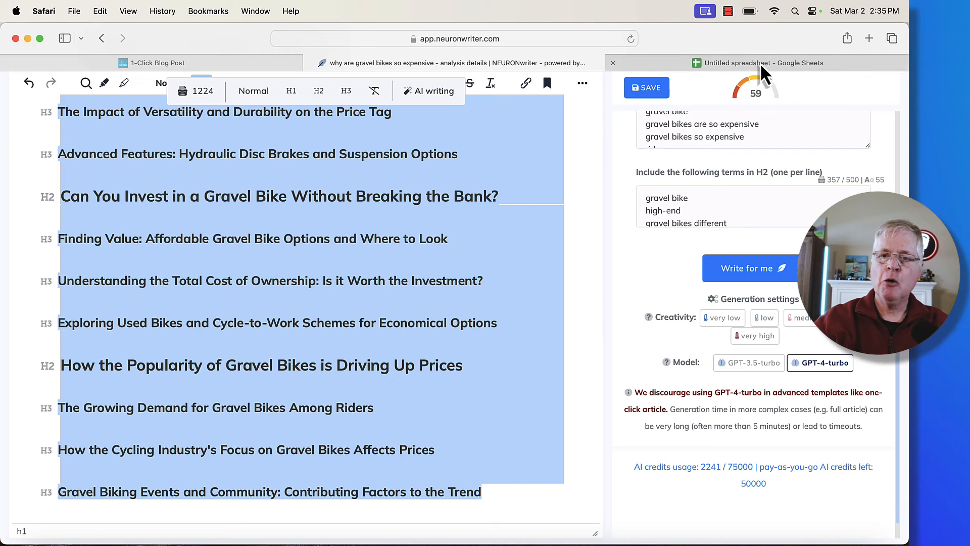
mouse_move(757, 63)
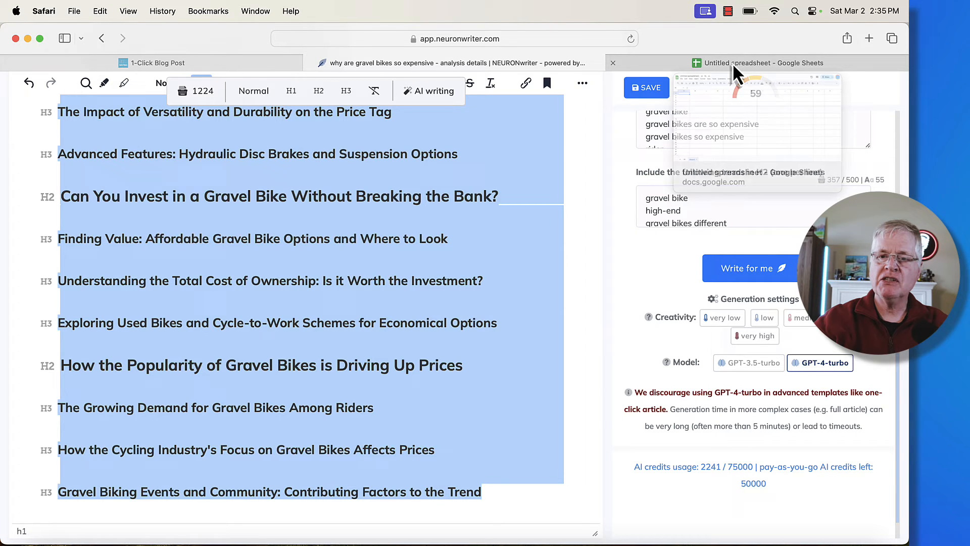
click(764, 62)
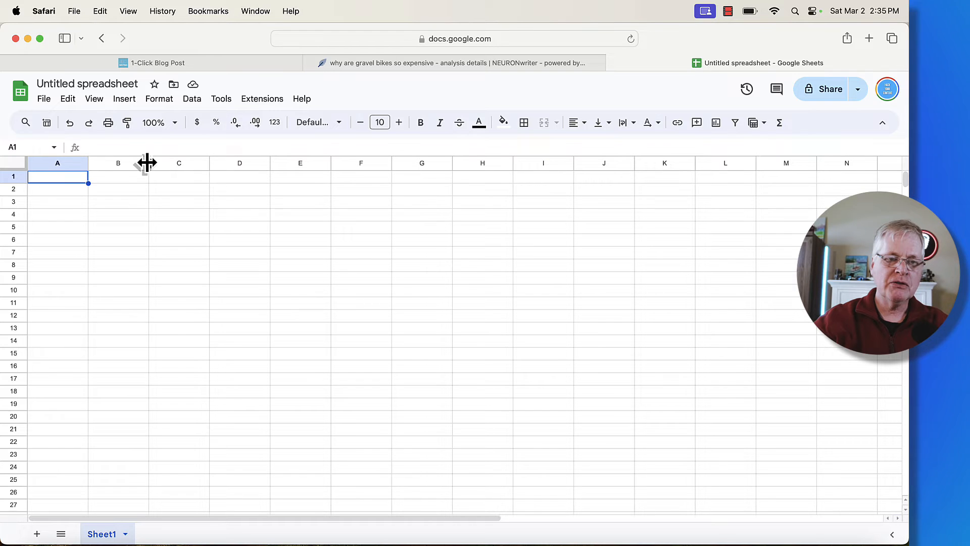
Widen column B and paste the copied outline headings into cell B1.
drag(146, 163, 408, 163)
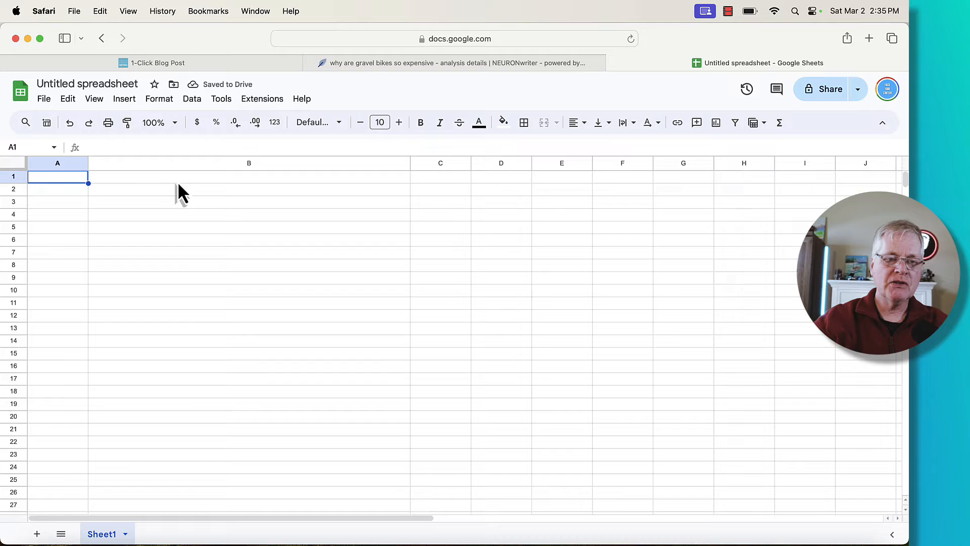
mouse_move(108, 191)
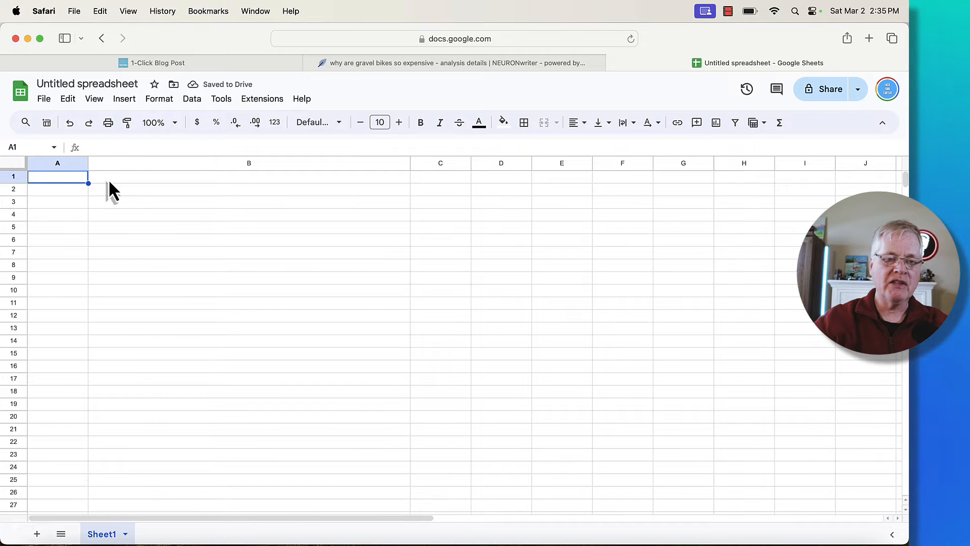
click(248, 176)
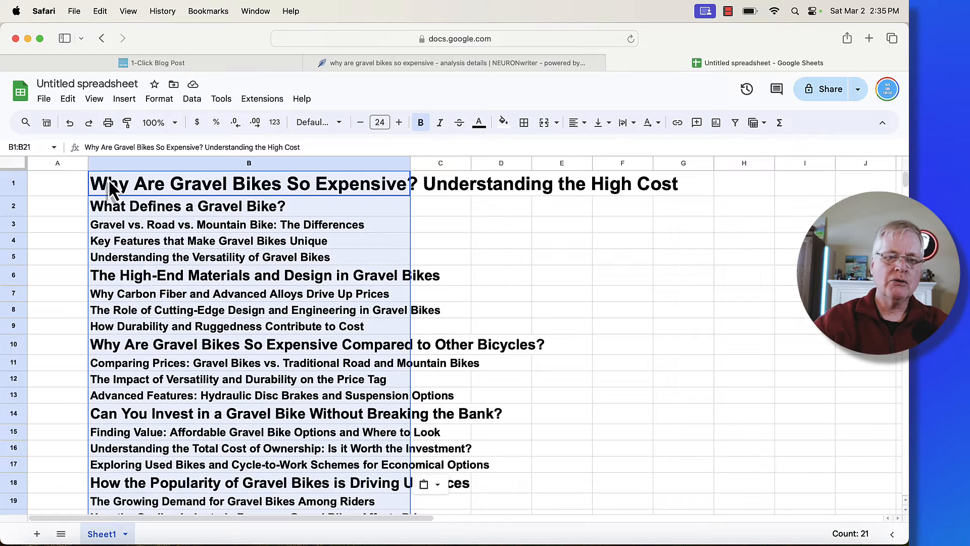
mouse_move(127, 217)
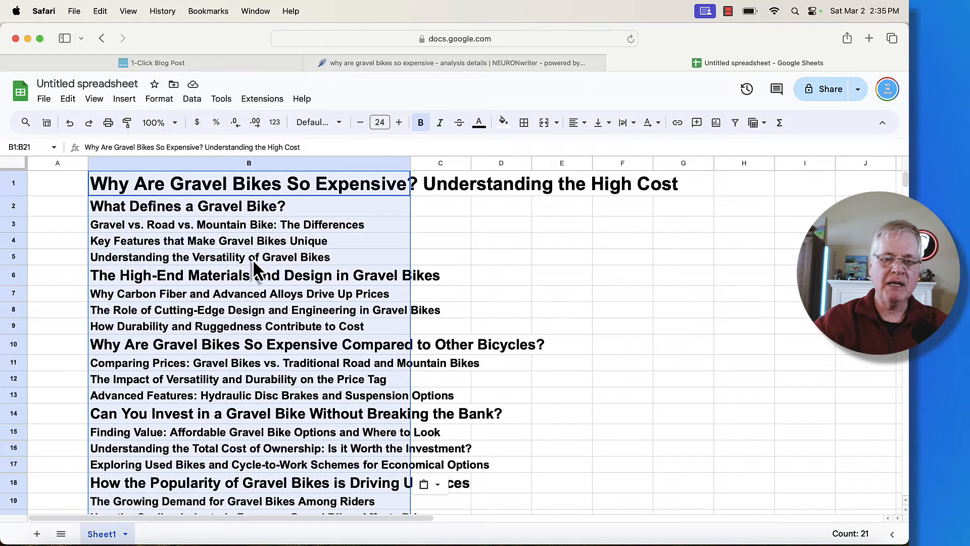
mouse_move(276, 196)
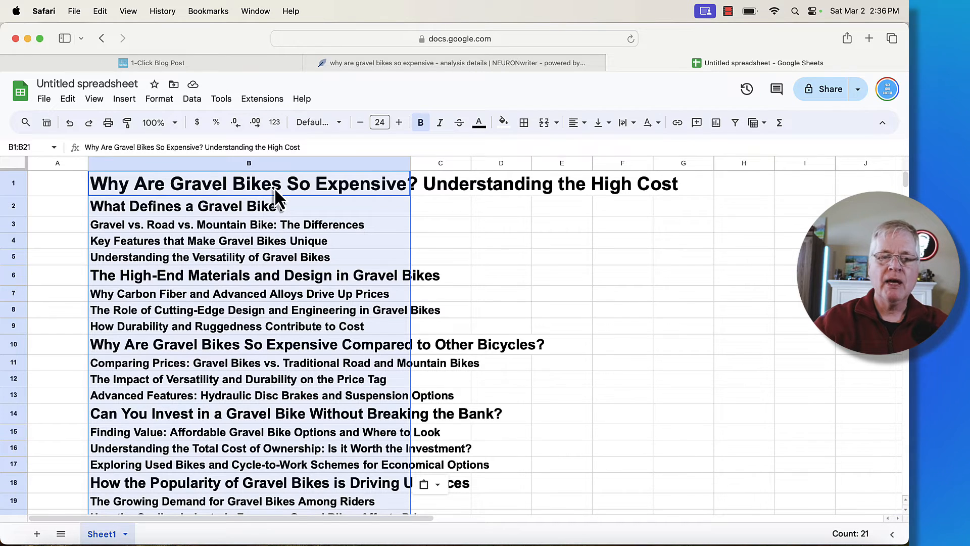
mouse_move(235, 229)
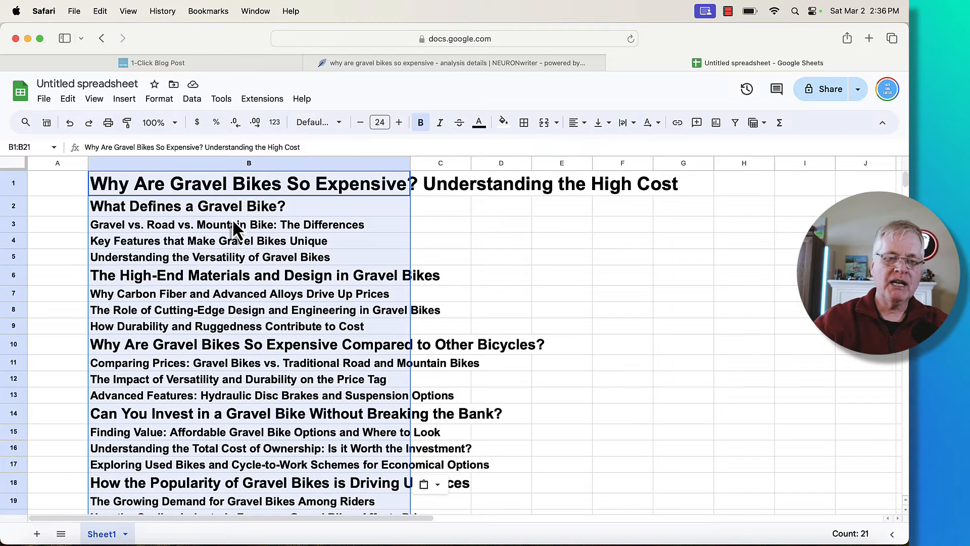
mouse_move(68, 196)
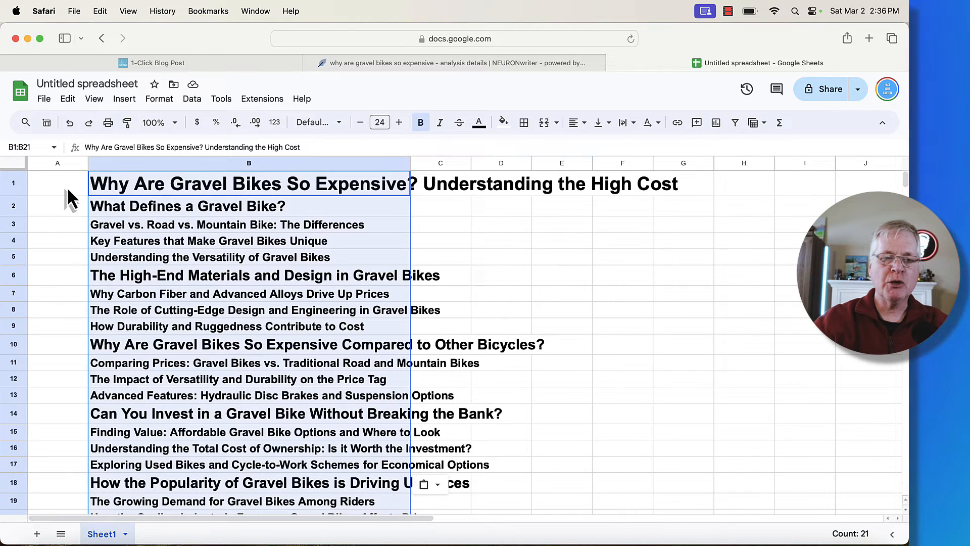
mouse_move(130, 195)
text(H1)
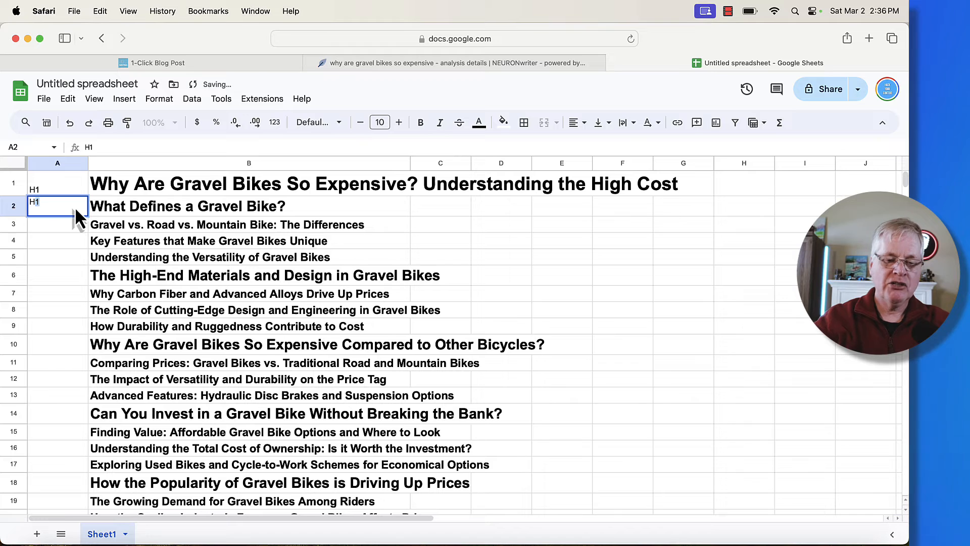
Label the heading rows H1/H2/H3 in column A, copy A1:B27, and return to the 1-Click Blog Post page.
text(H2)
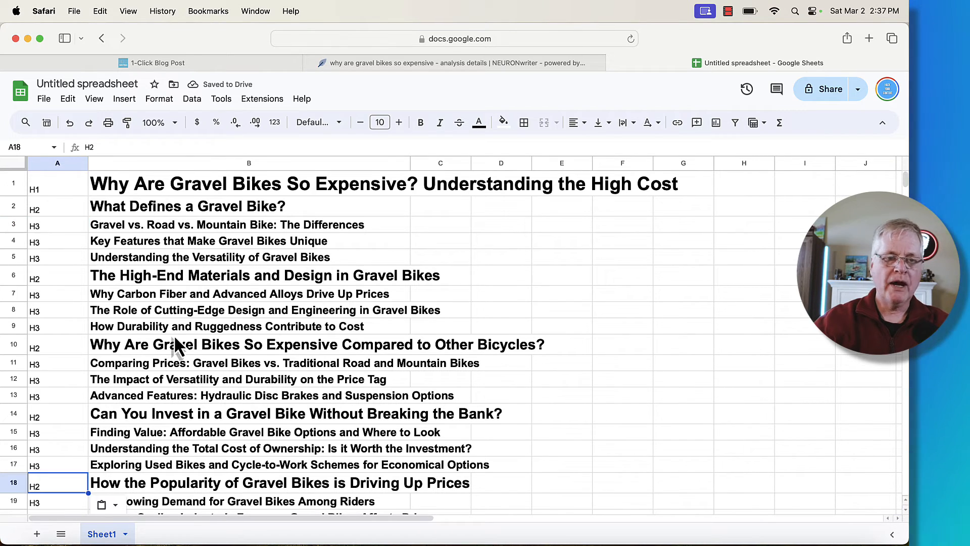
mouse_move(66, 192)
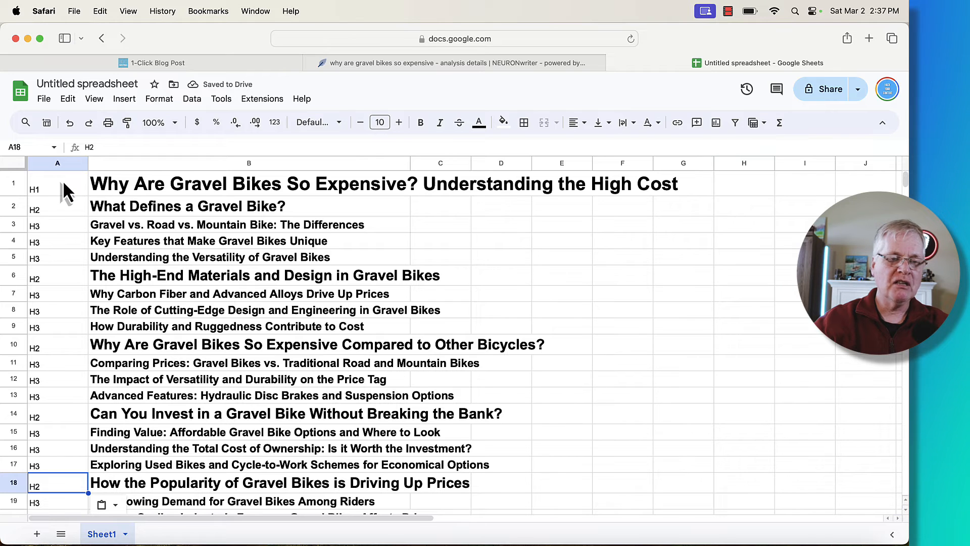
mouse_move(66, 267)
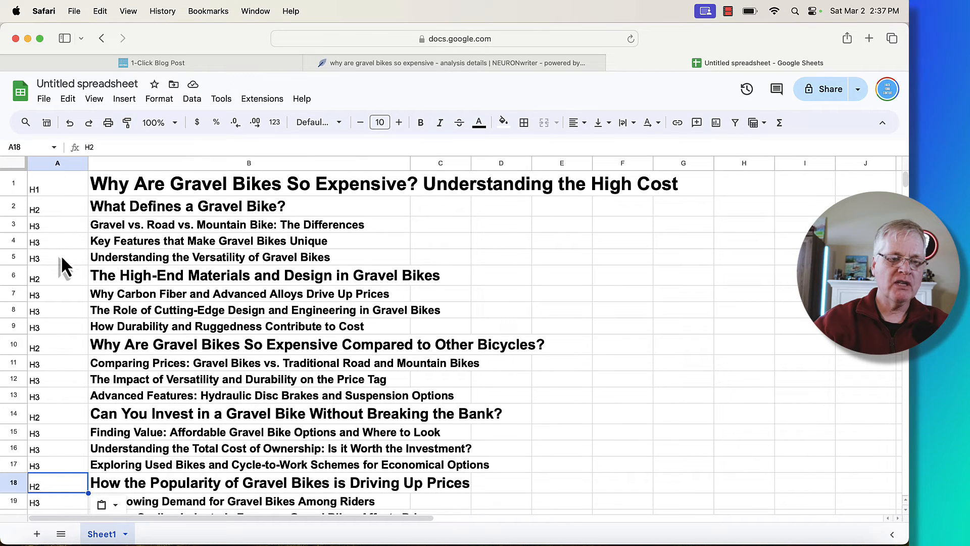
scroll(down, 3)
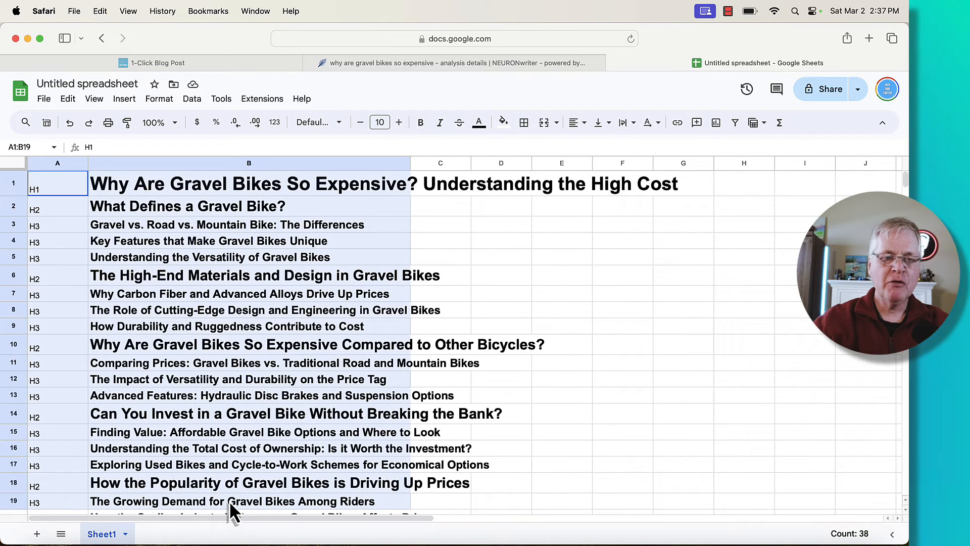
scroll(down, 3)
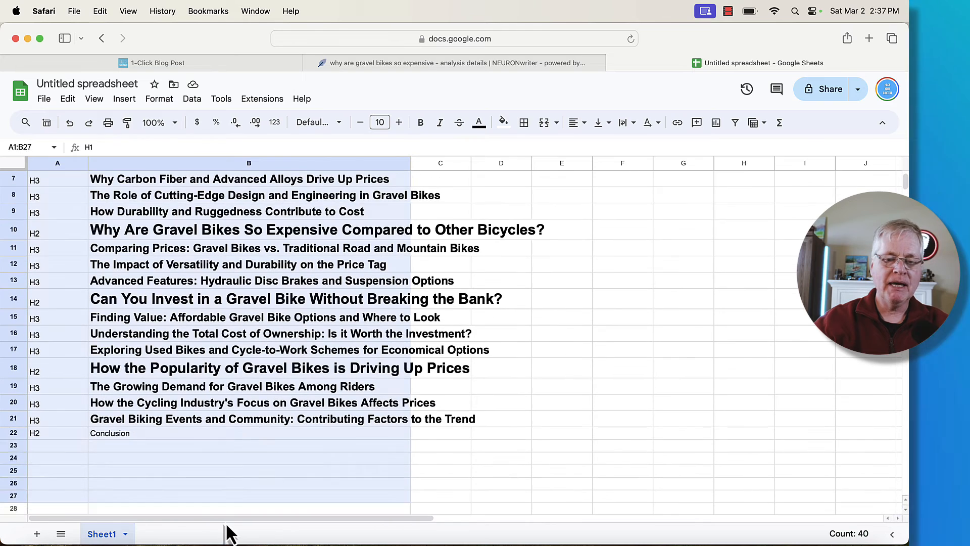
click(158, 62)
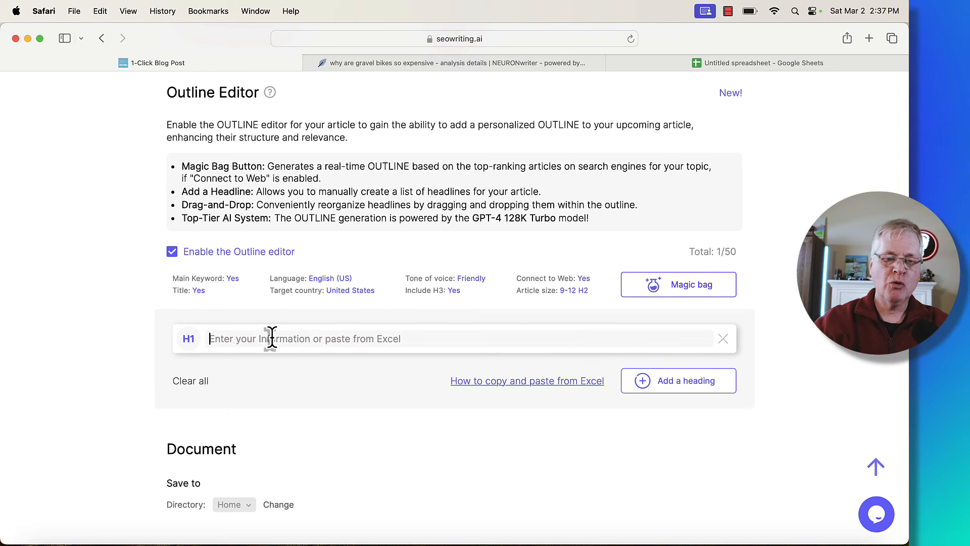
Paste the spreadsheet rows into the Outline Editor's H1 field, filling 22 leveled headings.
click(677, 284)
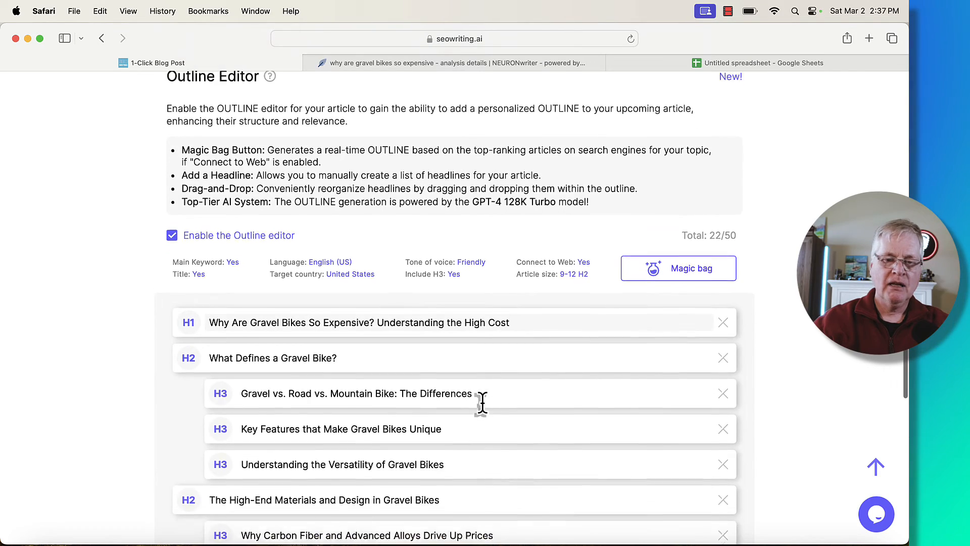
scroll(down, 3)
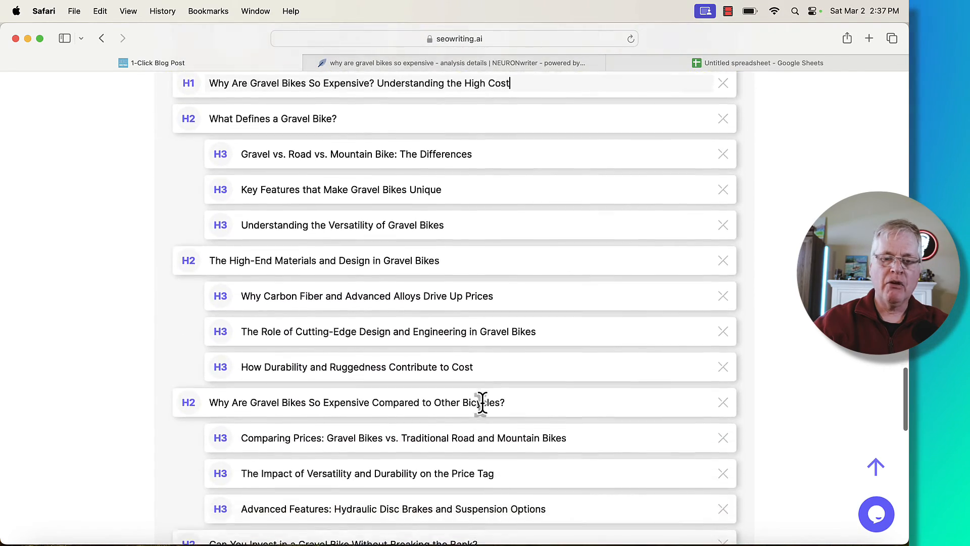
scroll(down, 3)
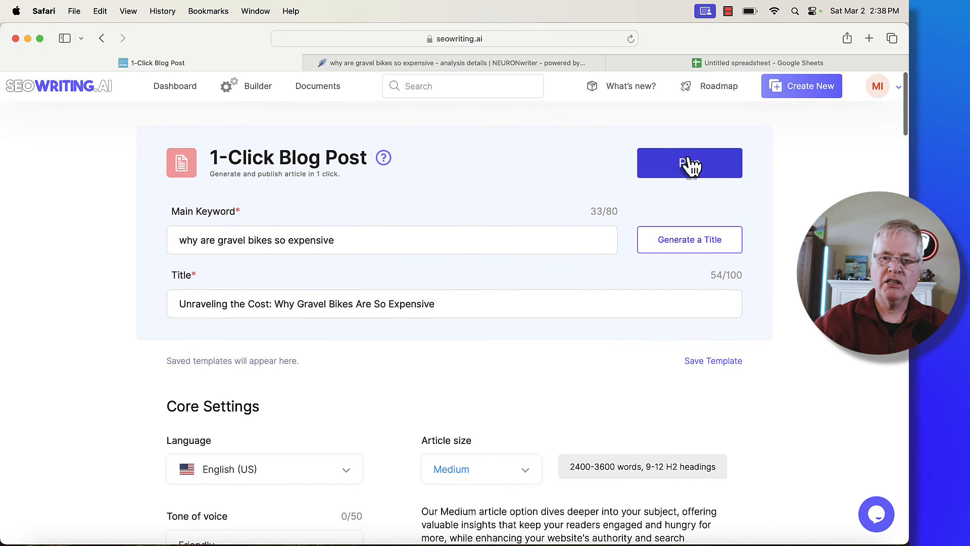
mouse_move(592, 184)
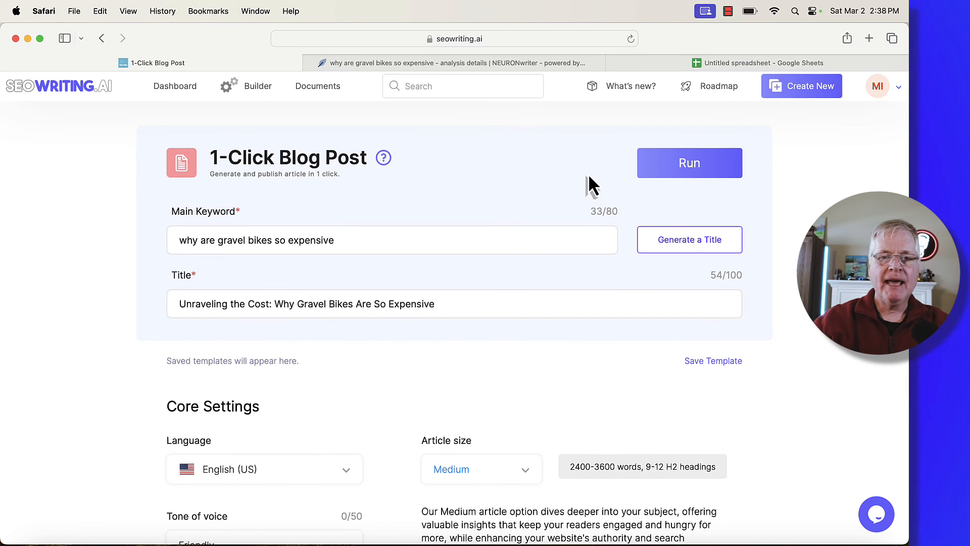
mouse_move(581, 180)
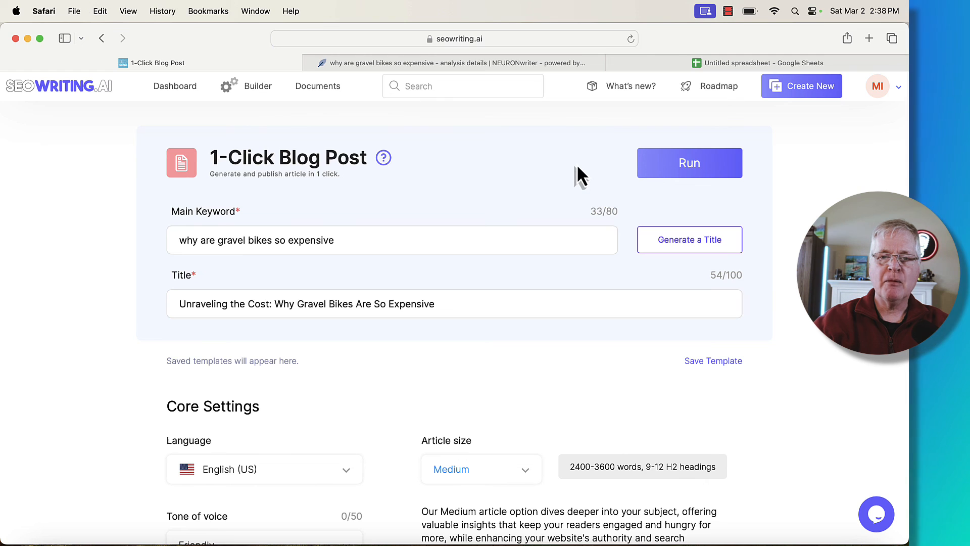